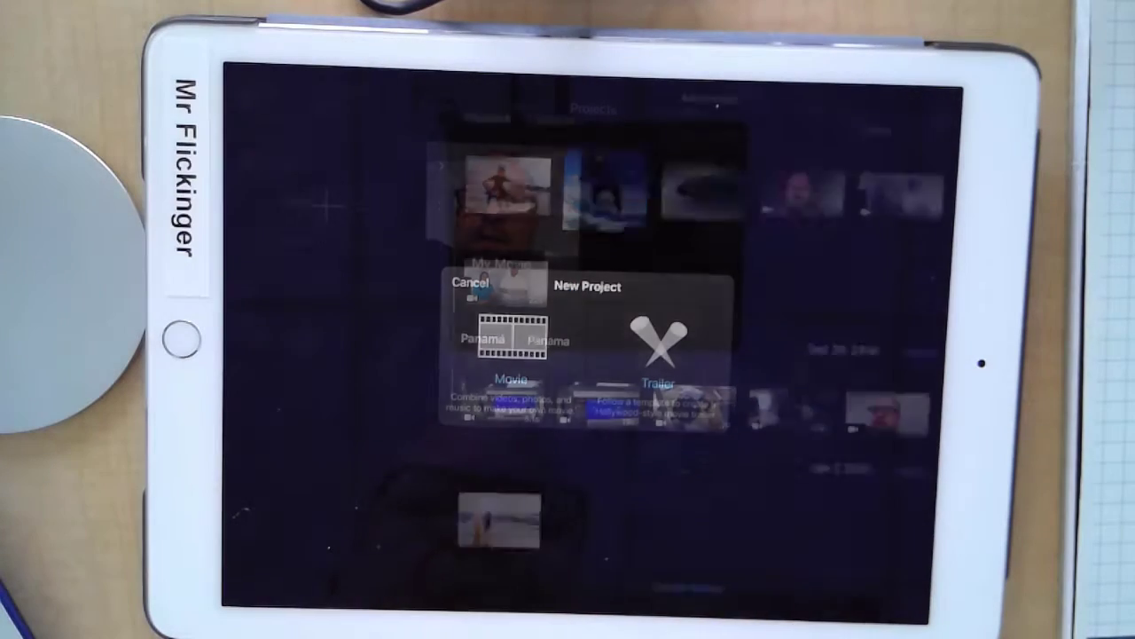
Step: Start a new Movie project and browse Moments for the surfing and talking-head clips
left_click(507, 391)
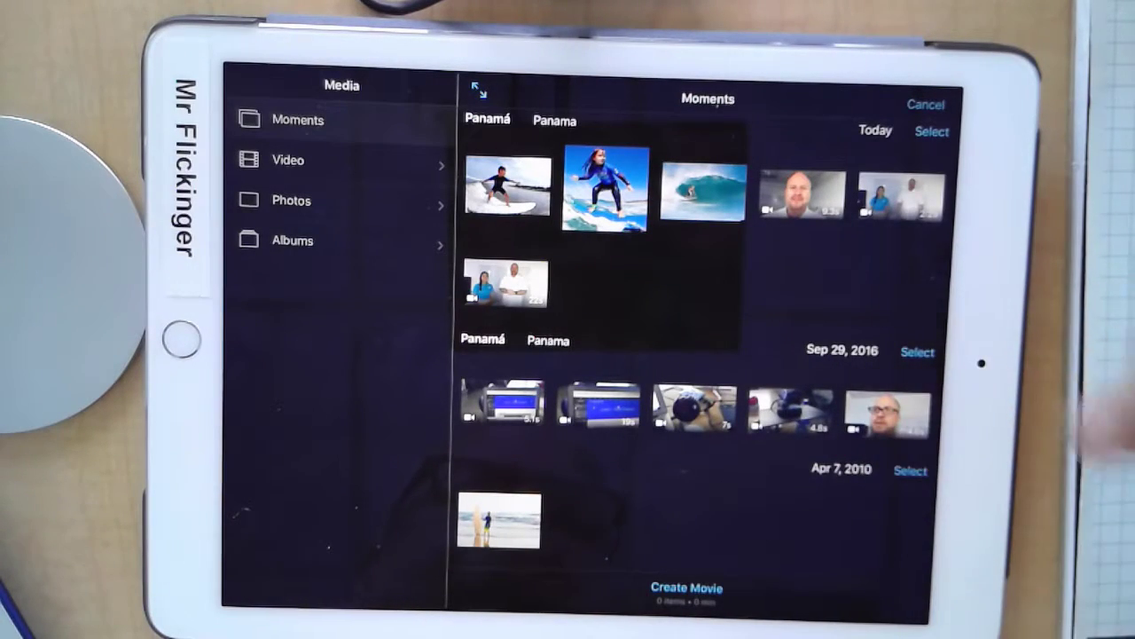
scroll("down", 3)
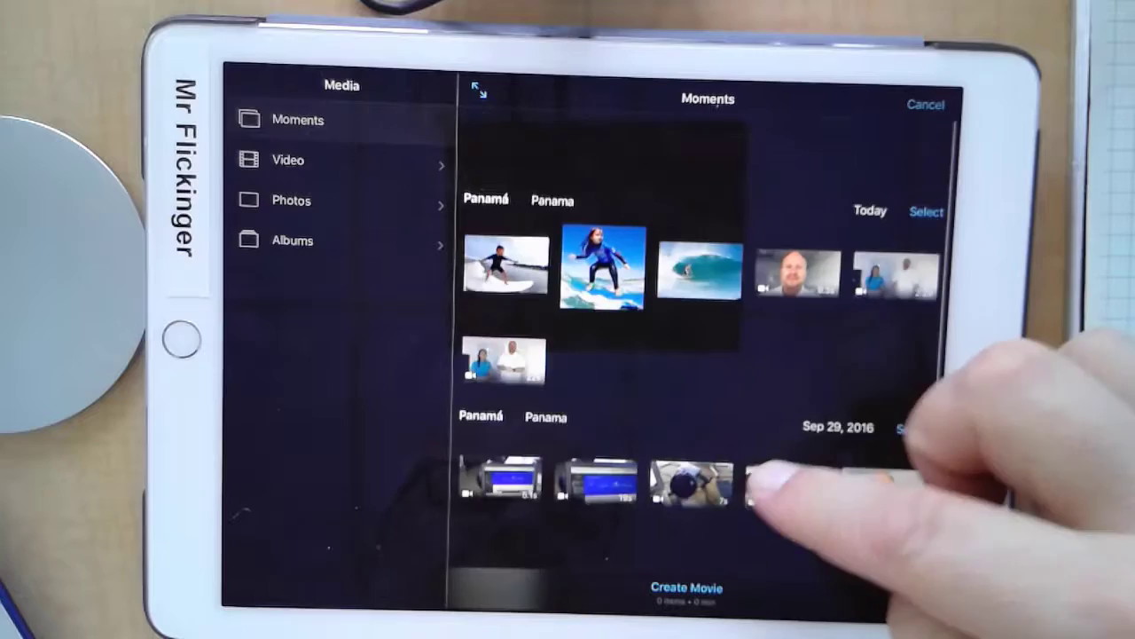
scroll("up", 3)
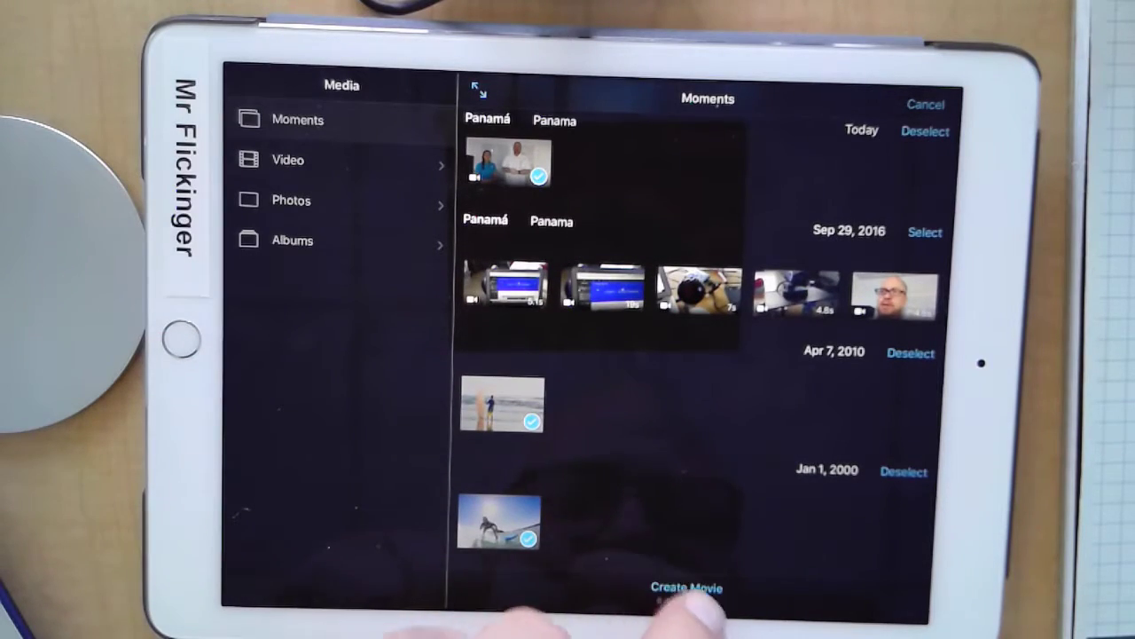
Step: Create My Movie 2 from the picked clips, placing the talking-head intro before the surfing clips
left_click(685, 587)
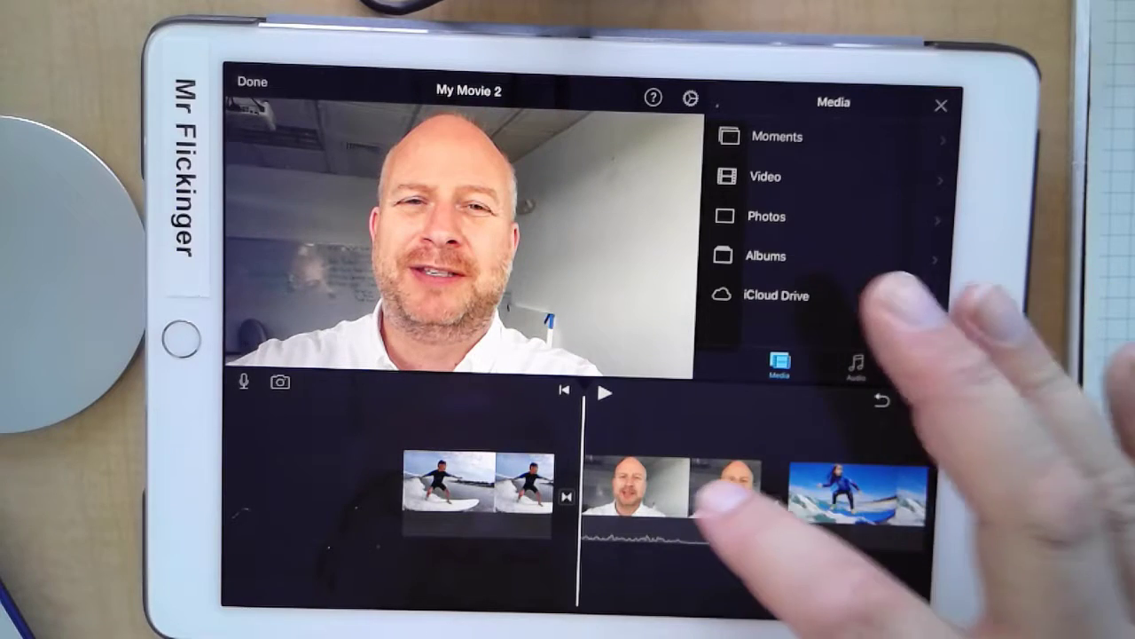
left_click(638, 465)
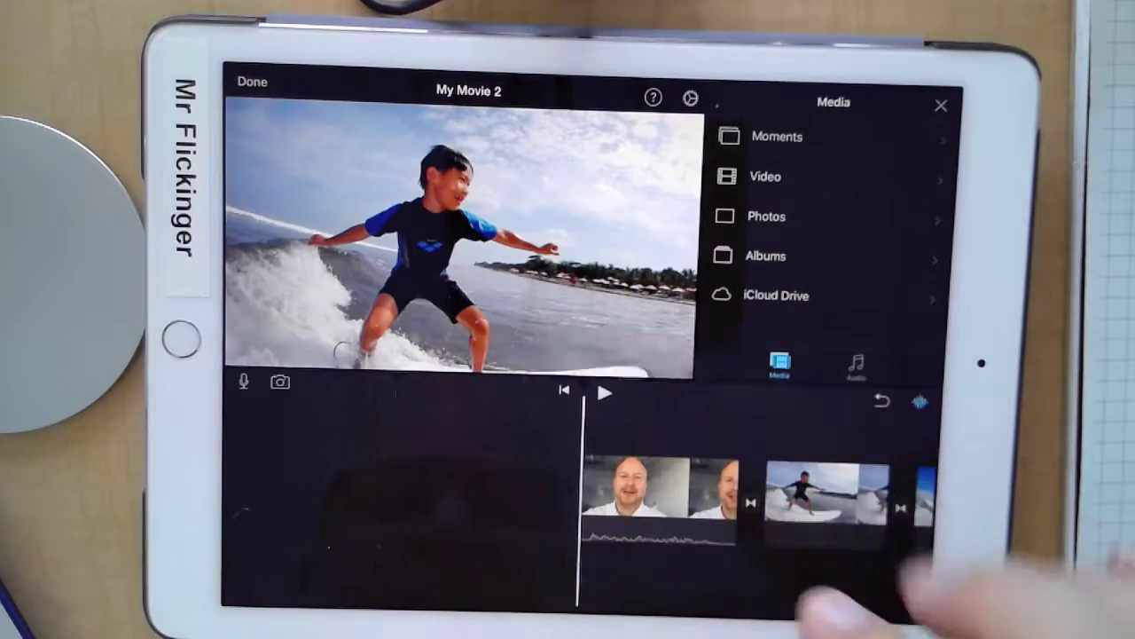
Step: Position the playhead on the beach surfboard clip and bring up the voiceover recorder
left_click(607, 392)
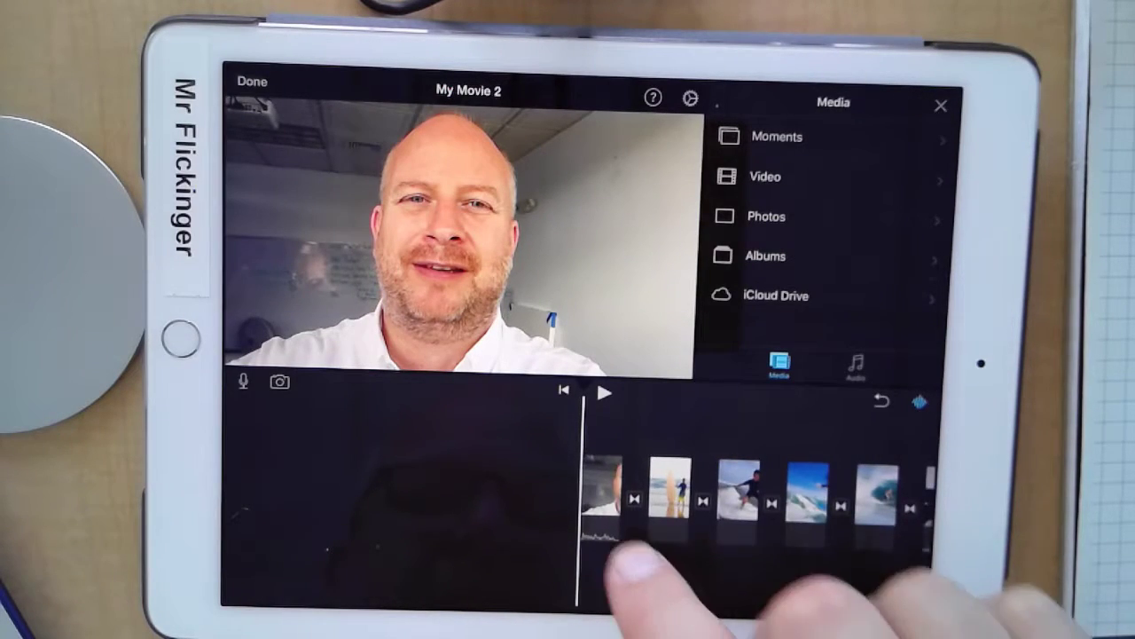
left_click(607, 392)
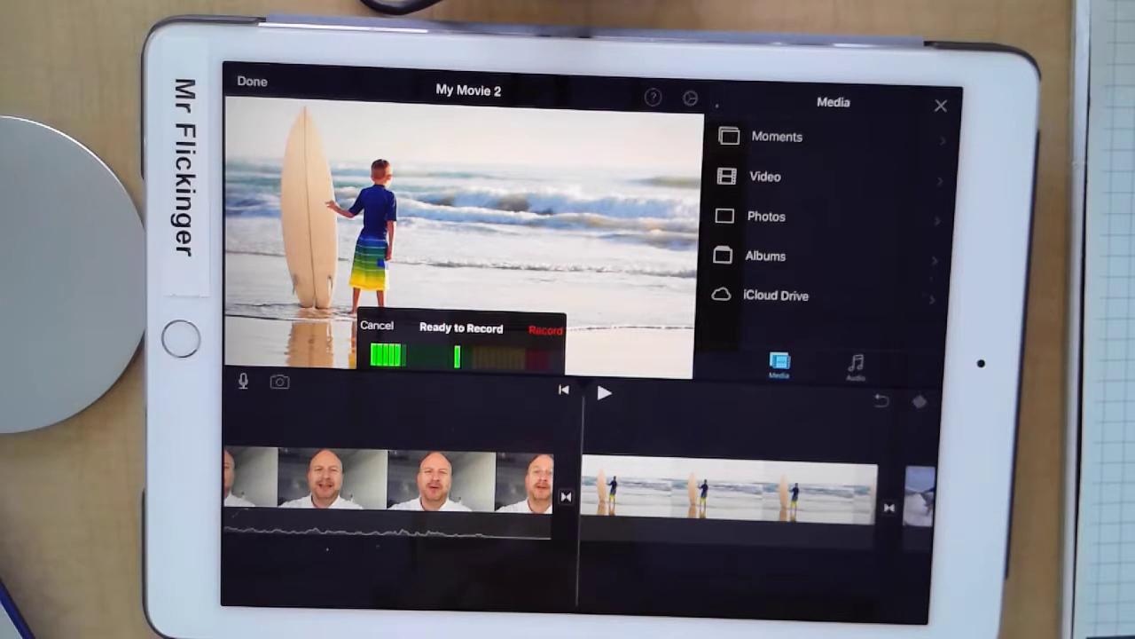
Step: Record the spoken narration over the surfboard clip and stop it, producing Recording 1
left_click(547, 328)
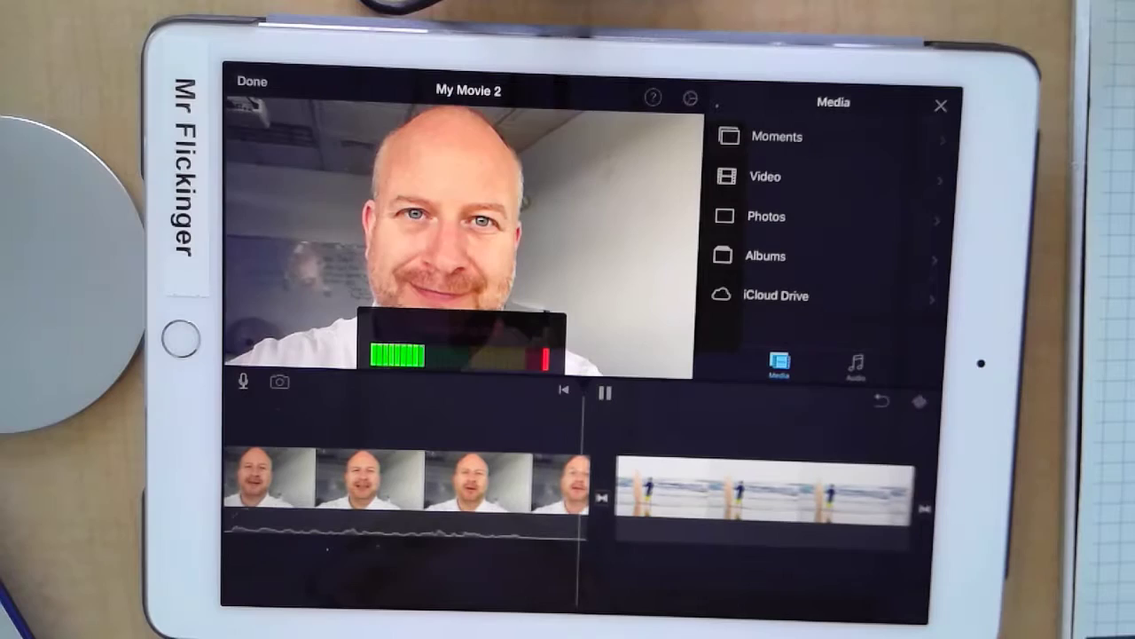
left_click(241, 381)
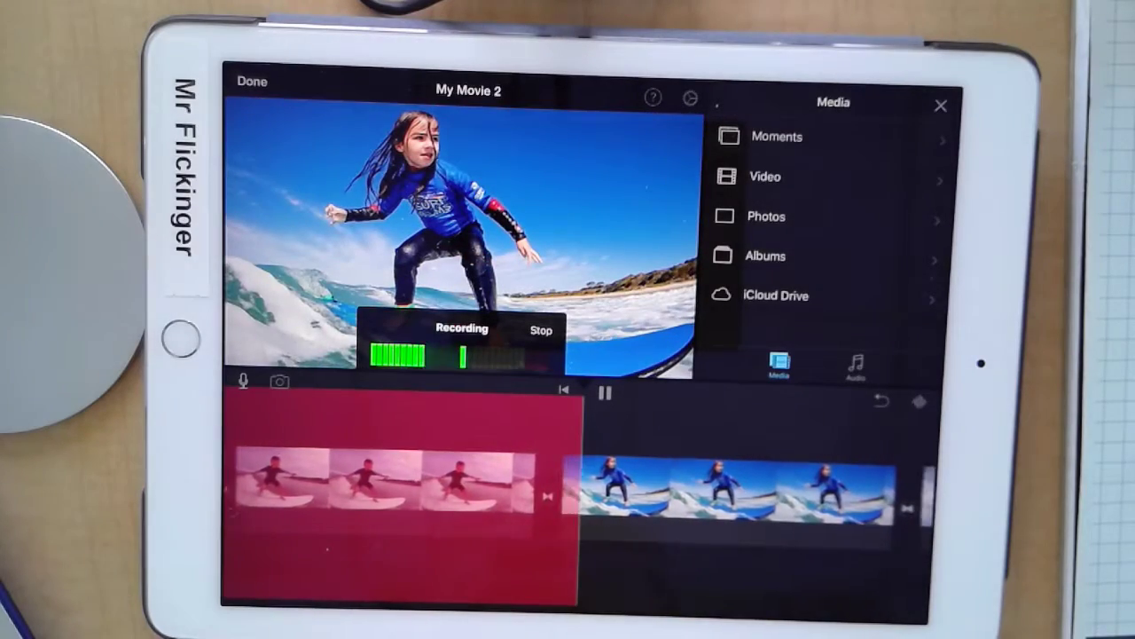
left_click(539, 330)
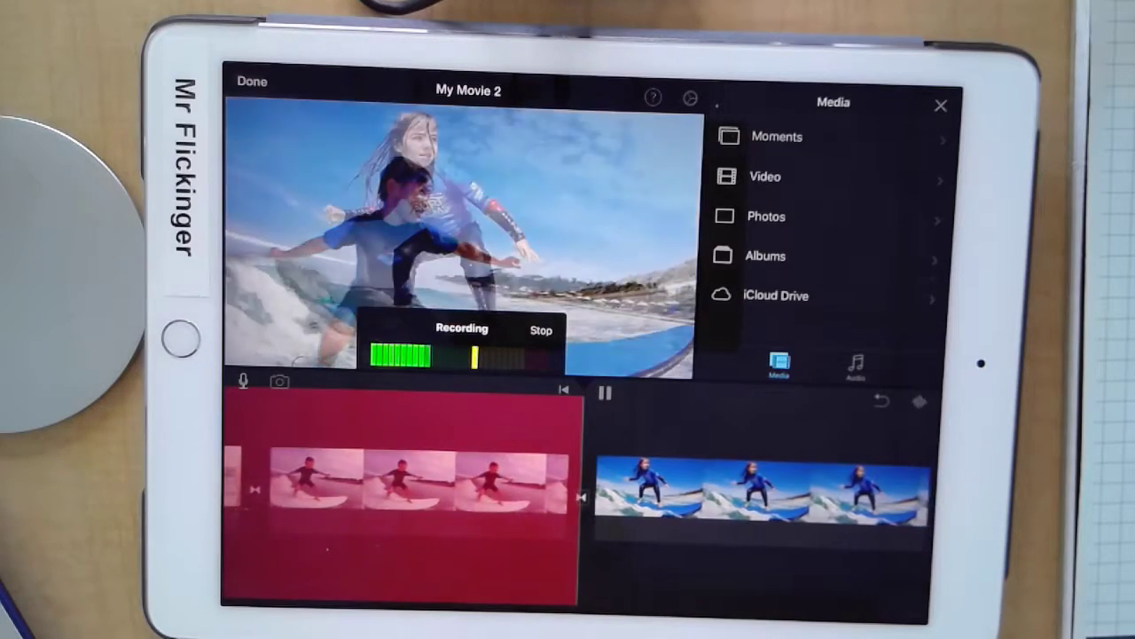
left_click(539, 330)
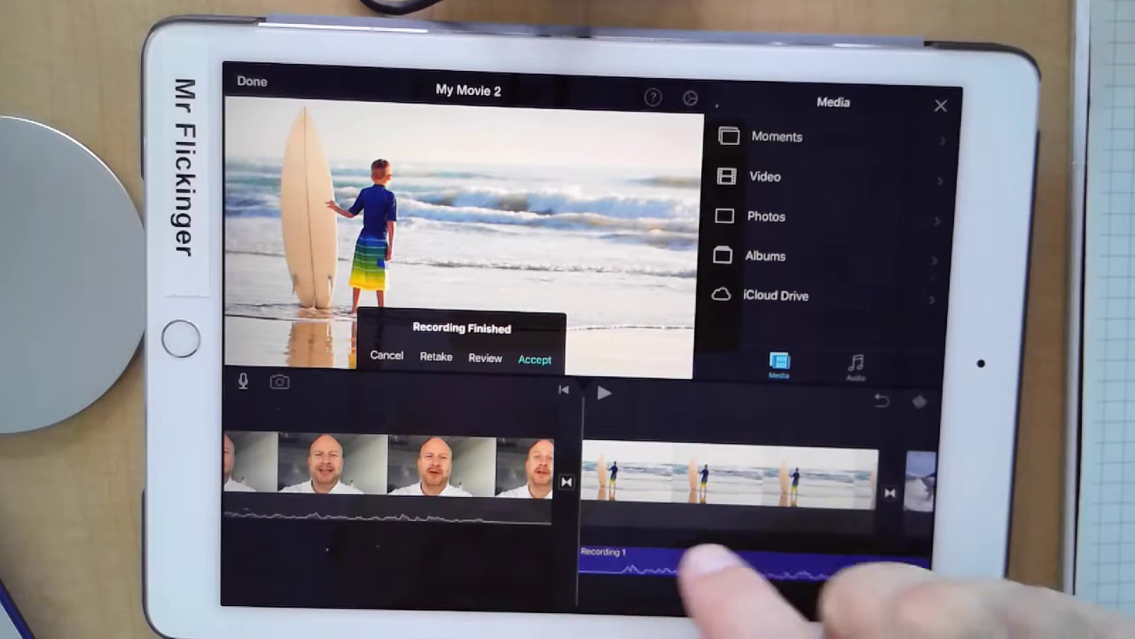
Step: Accept Recording 1 into the timeline, rewind to the intro and play the movie back
left_click(534, 359)
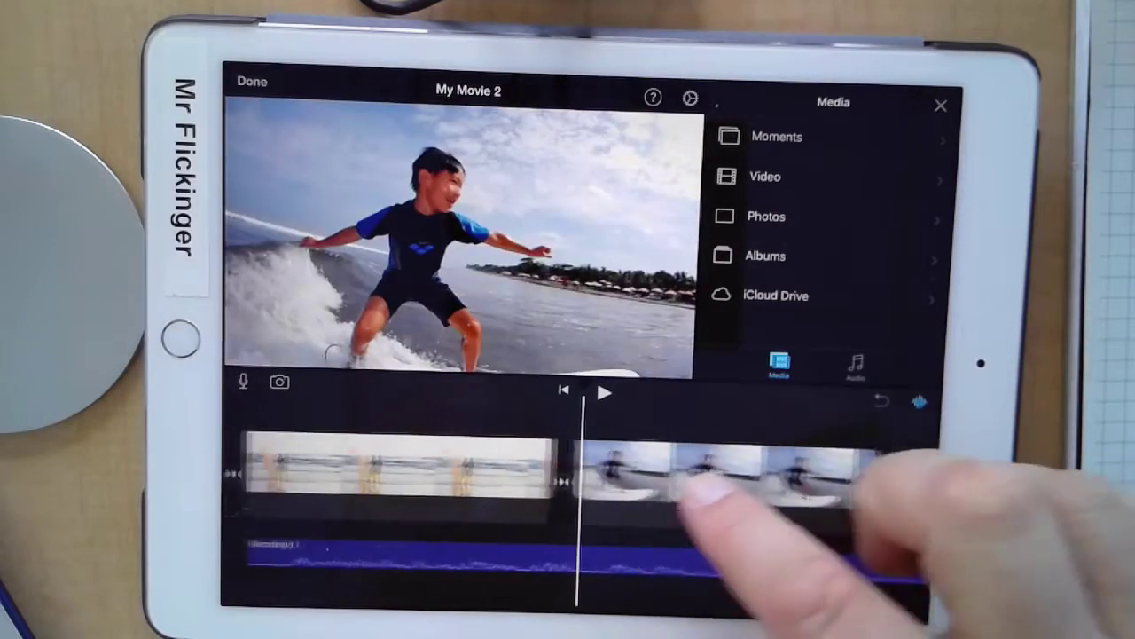
left_click(425, 471)
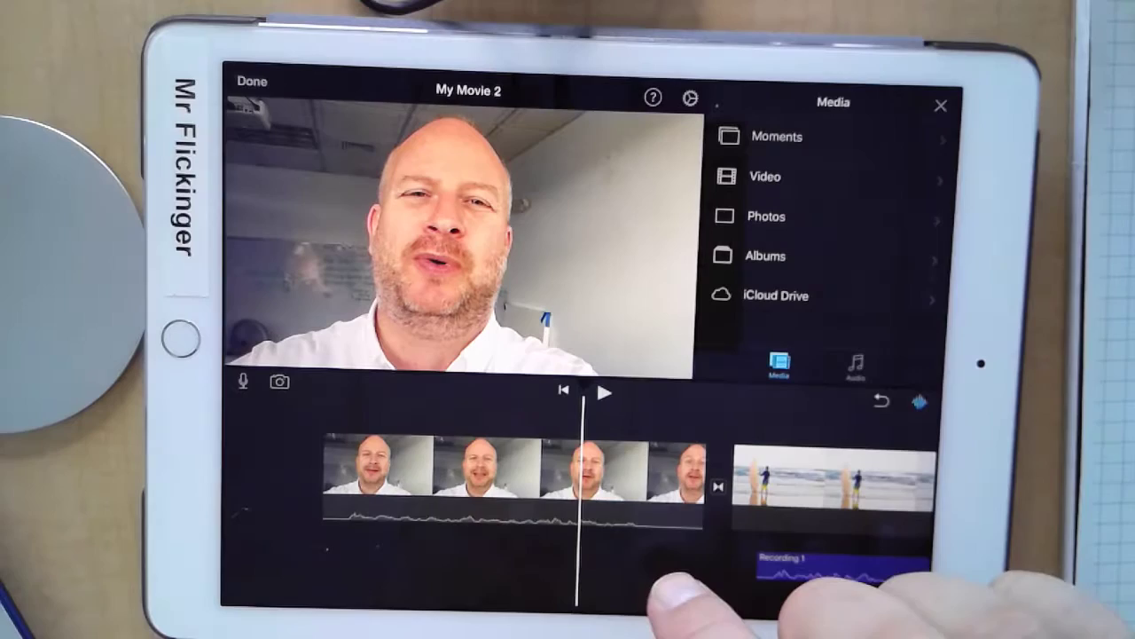
left_click(606, 392)
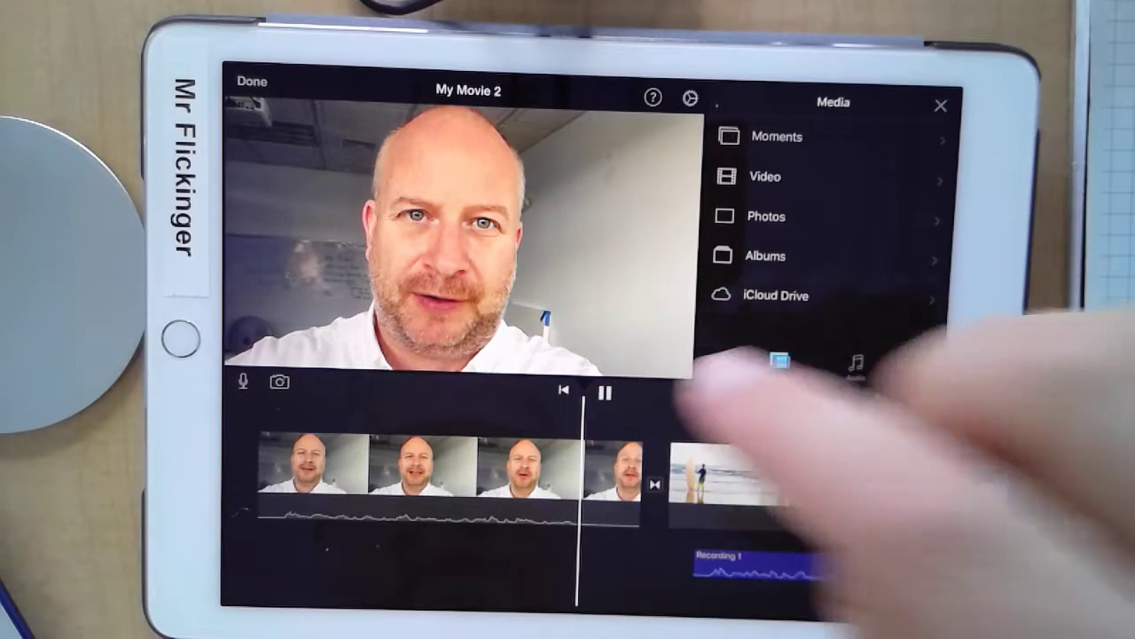